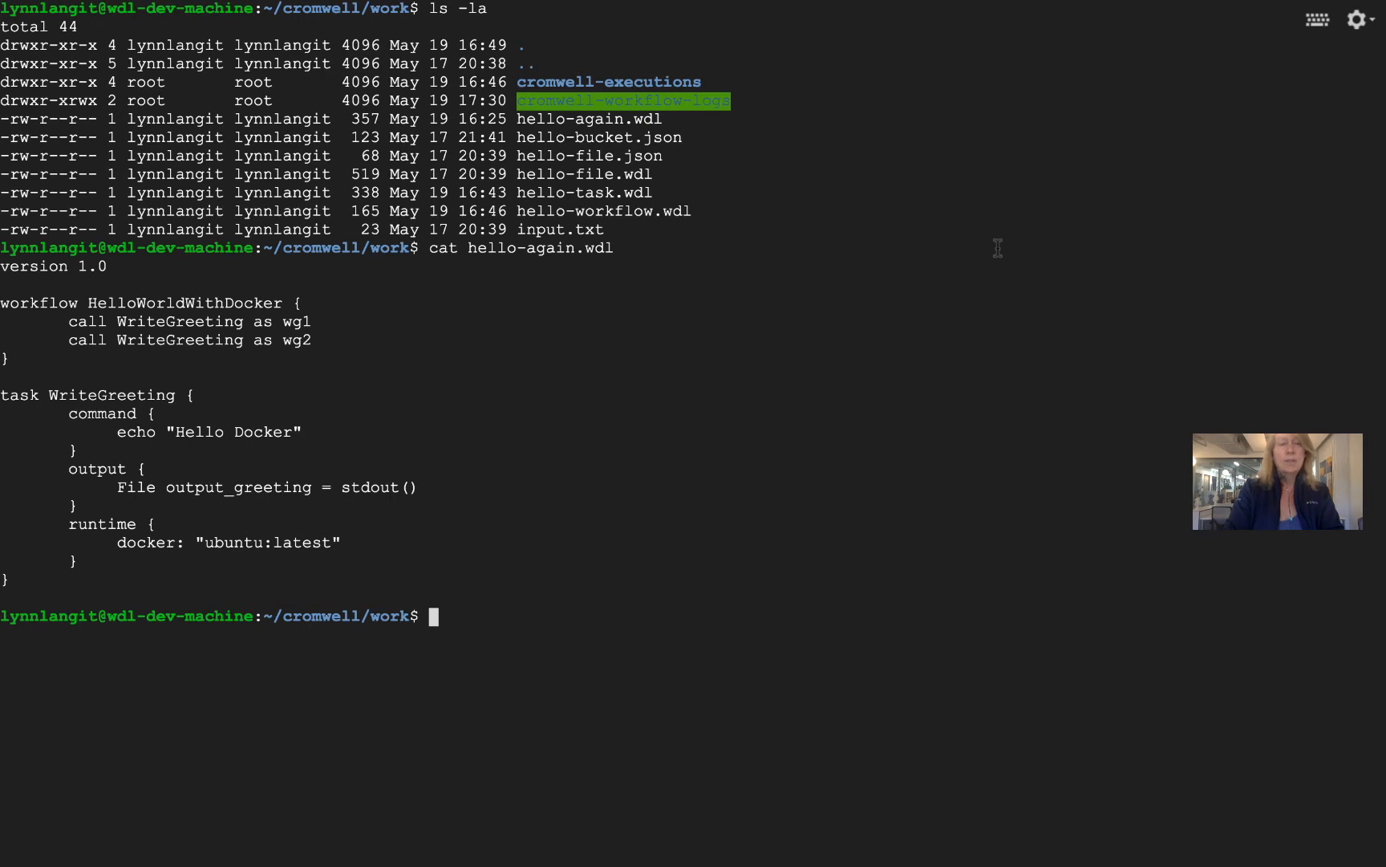
# Run hello-workflow.wdl with cromwell-50.jar and highlight the wg1 alias in the succeeded outputs.
pyautogui.write('sudo java -jar ../cromwell-50.jar run hello-workflow.wdl')
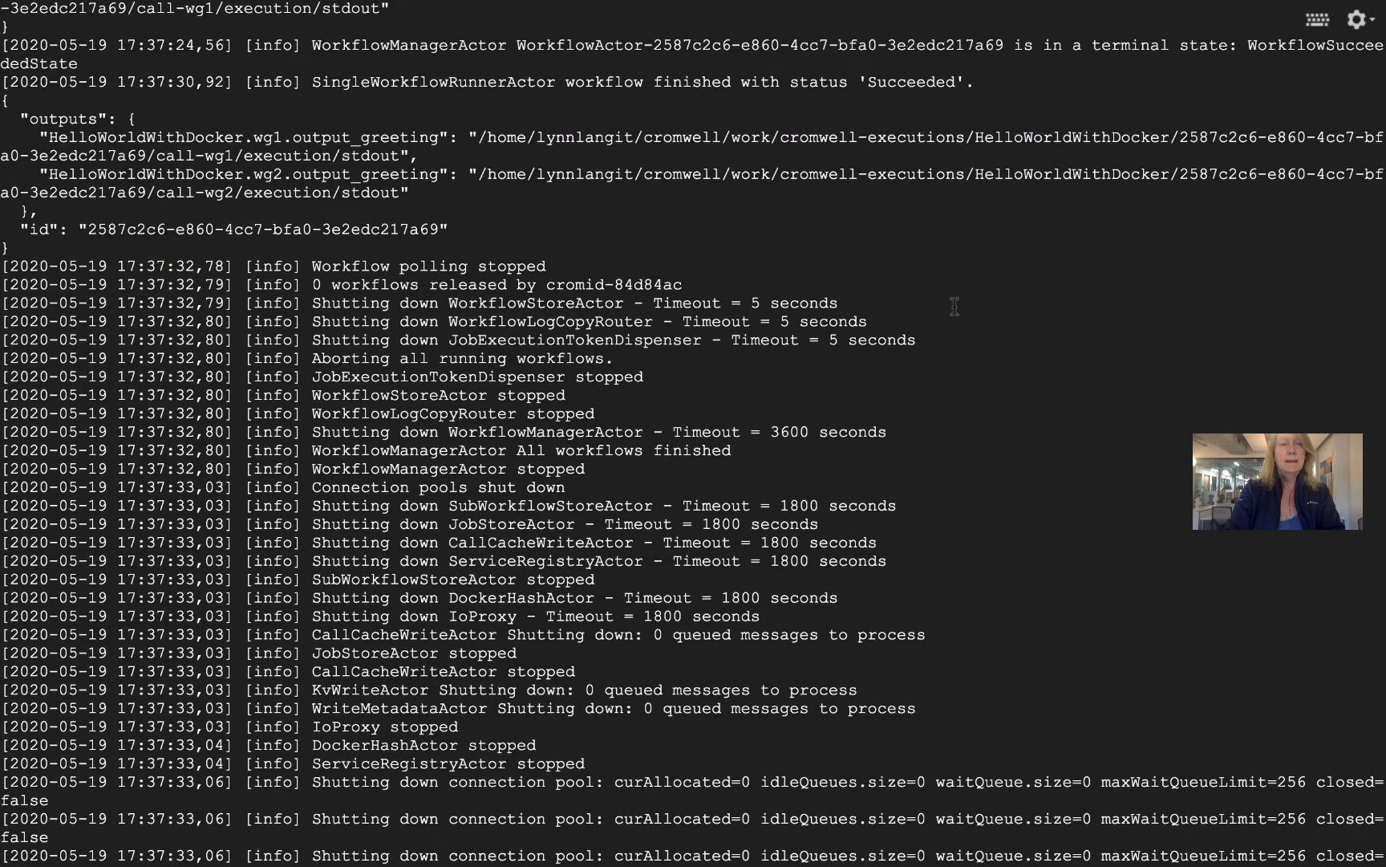
pyautogui.scroll(-3)
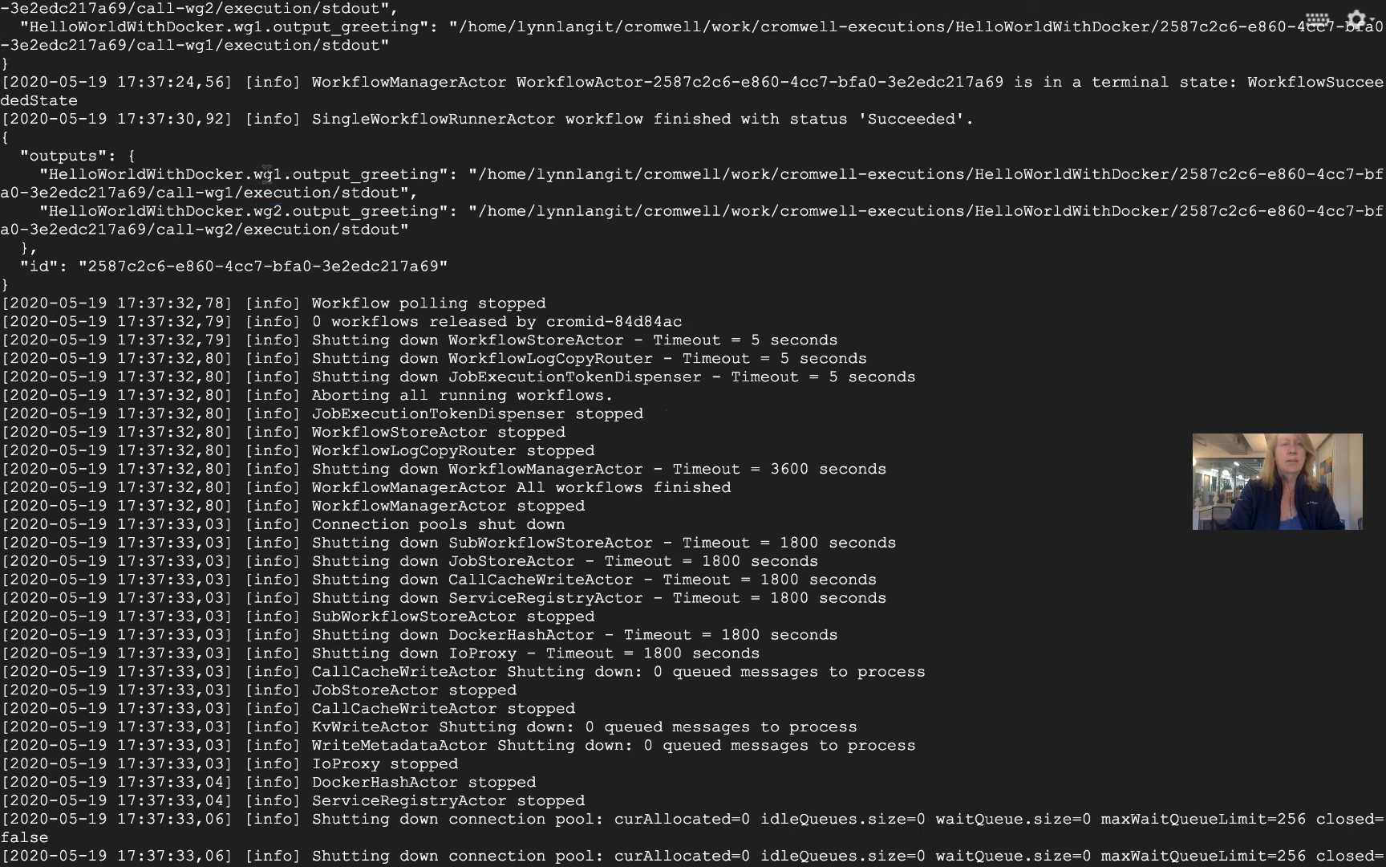
pyautogui.doubleClick(271, 174)
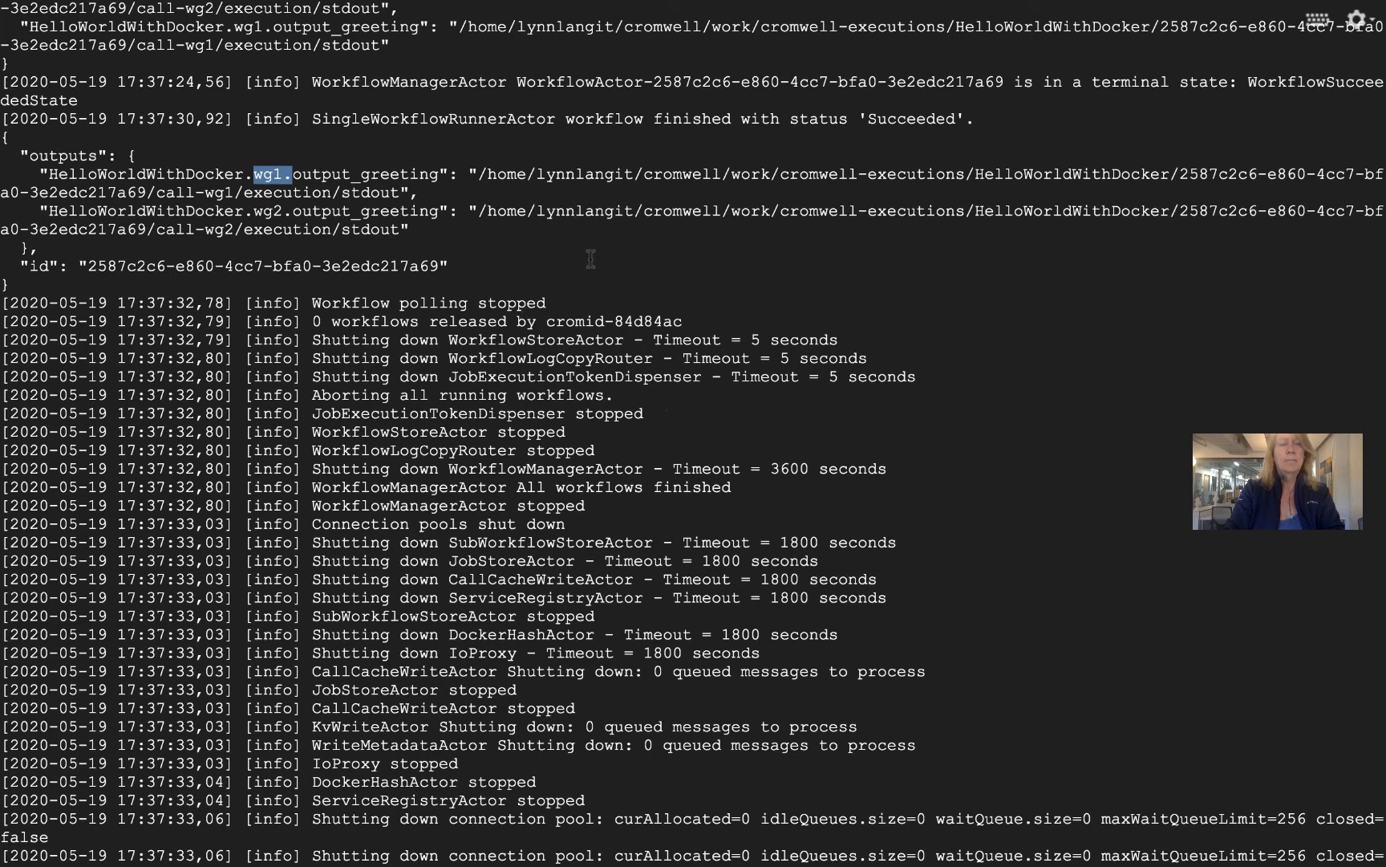
pyautogui.scroll(-3)
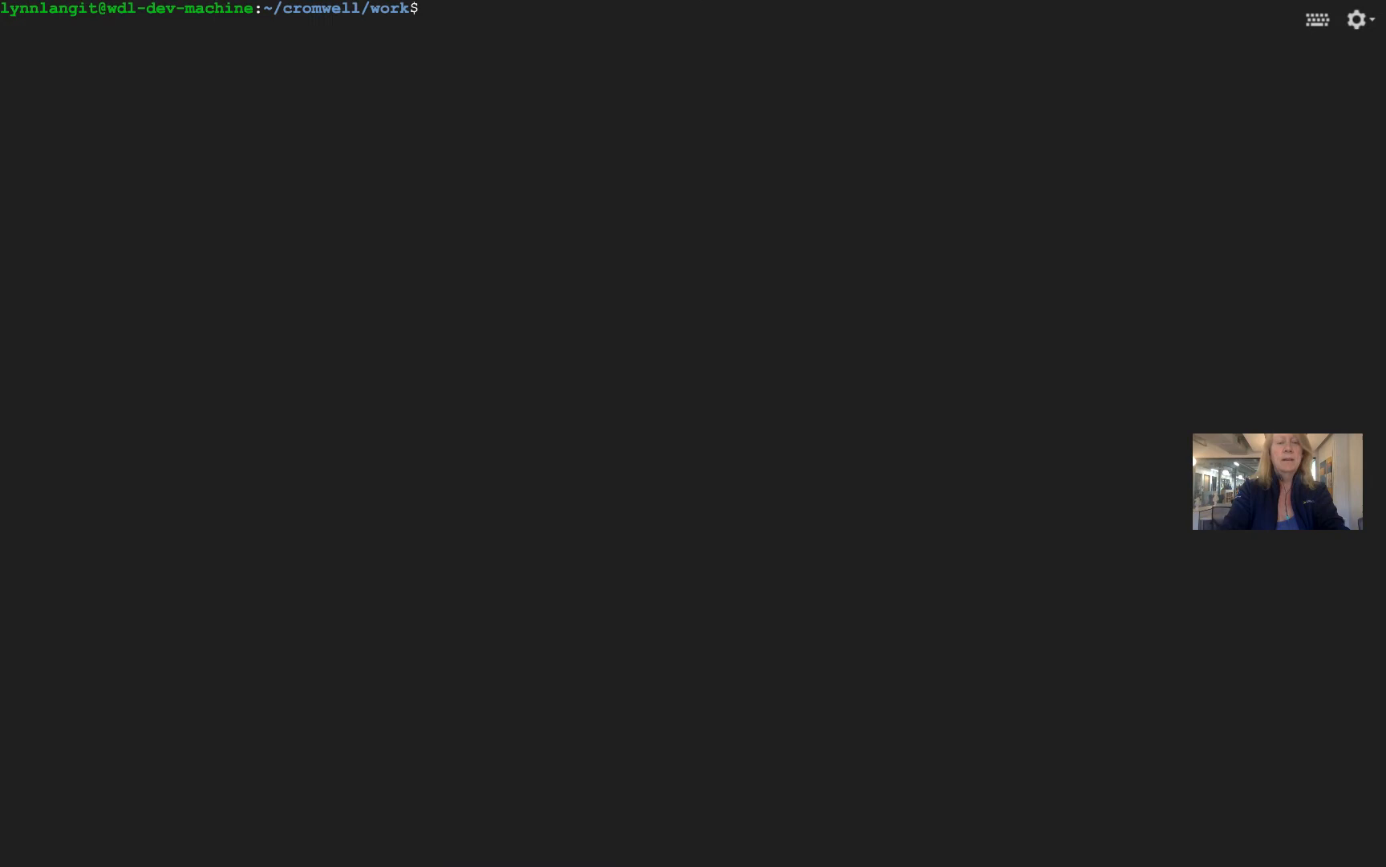
# List the folder with ls -la, then cat hello-task.wdl and hello-workflow.wdl to show the import.
pyautogui.write('ls -la')
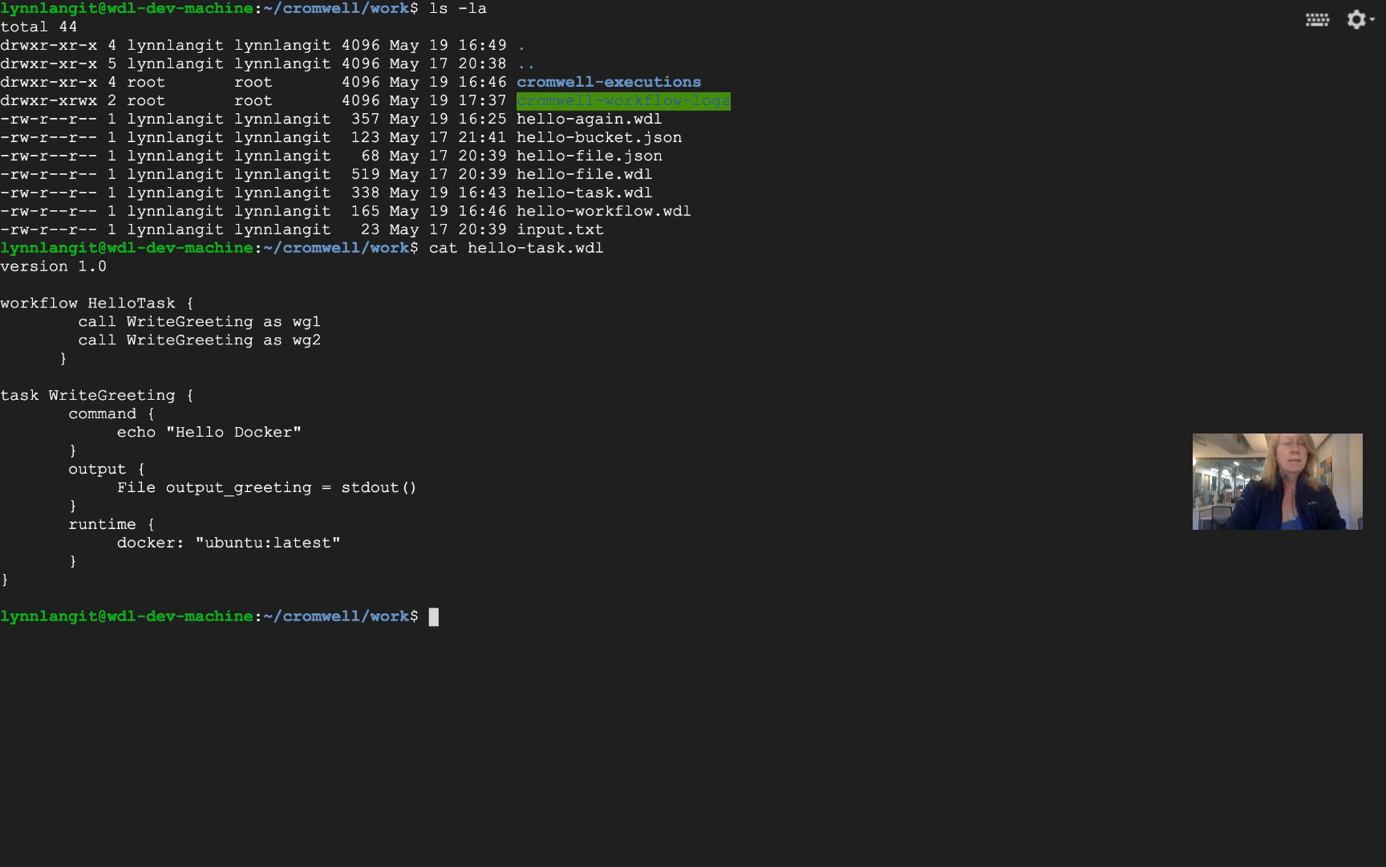
pyautogui.write('cat')
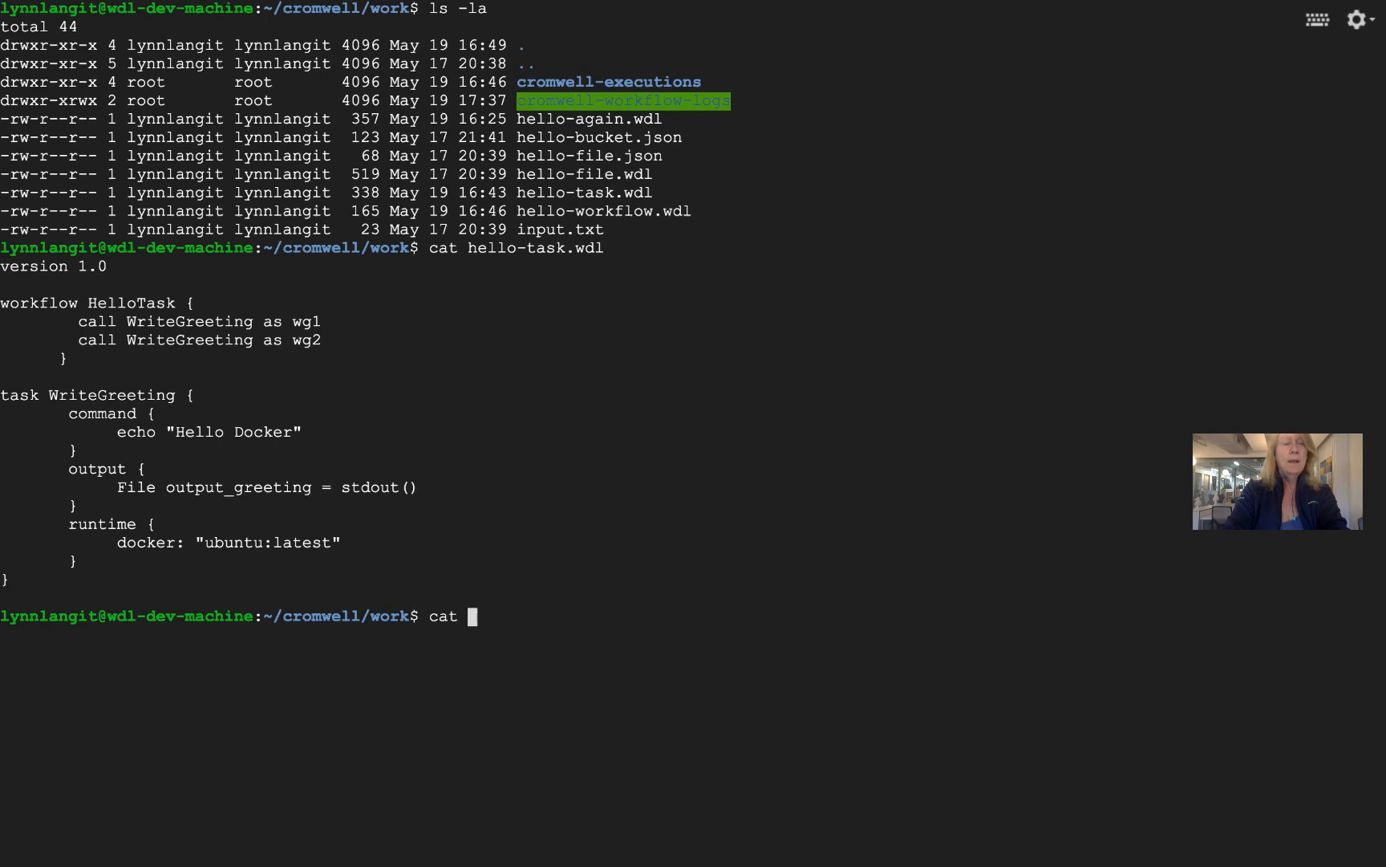
pyautogui.write('hello-workflow.wdl')
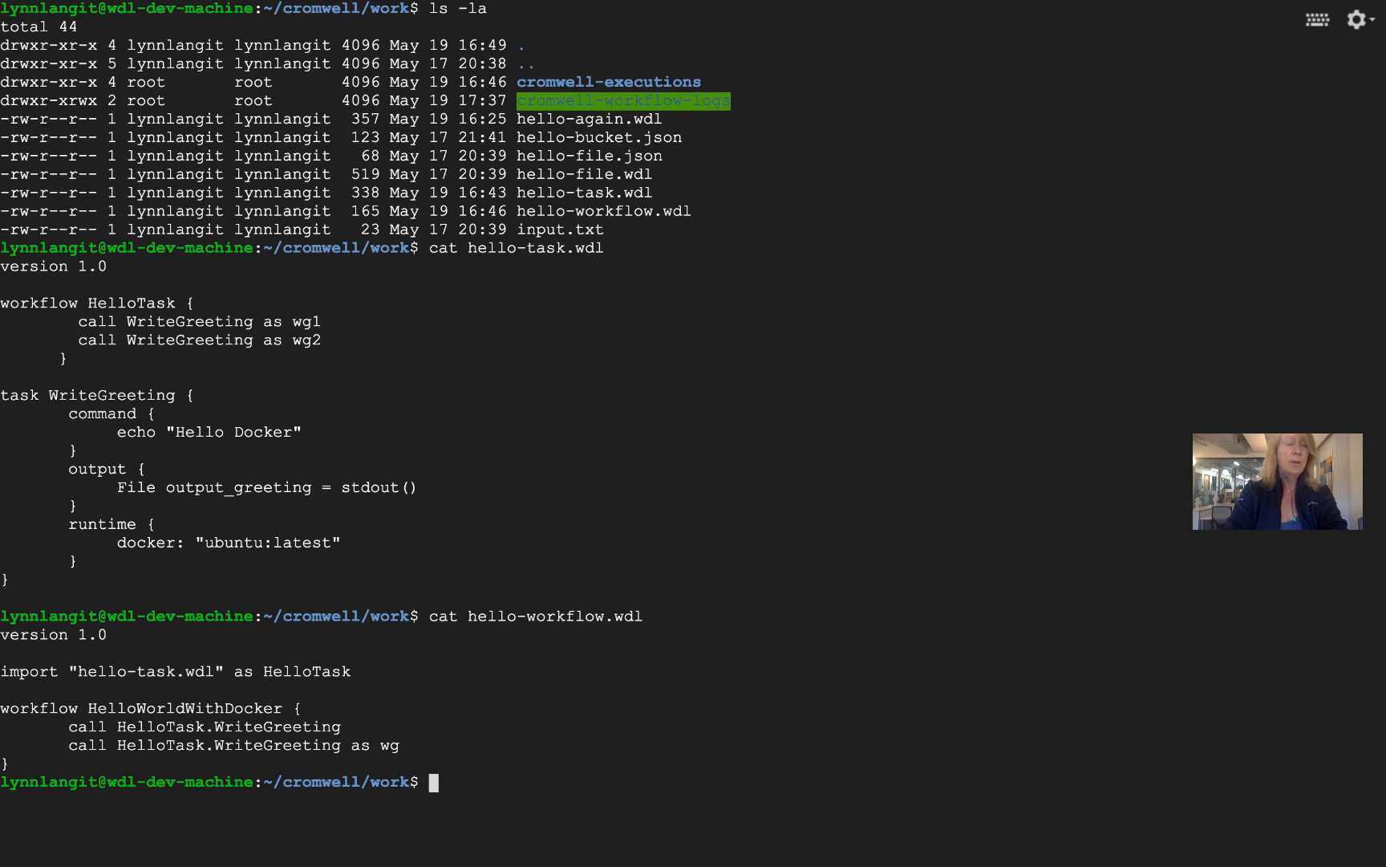
# Run hello-workflow.wdl with cromwell-50.jar and highlight the WriteGreeting and wg call names in the results.
pyautogui.write('sudo java -jar ../cromwell-50.jar run hello-workflow.wdl')
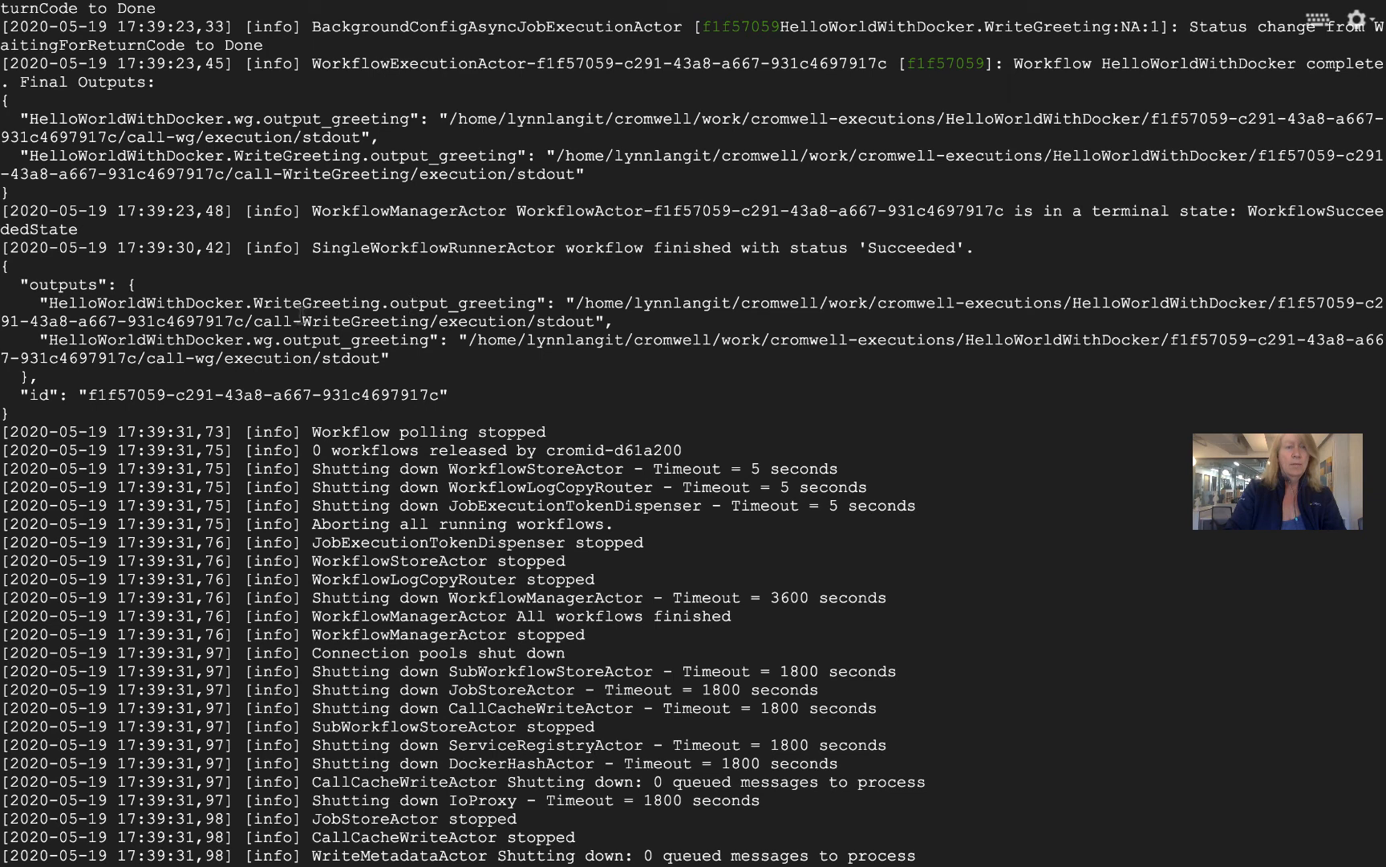
pyautogui.doubleClick(321, 302)
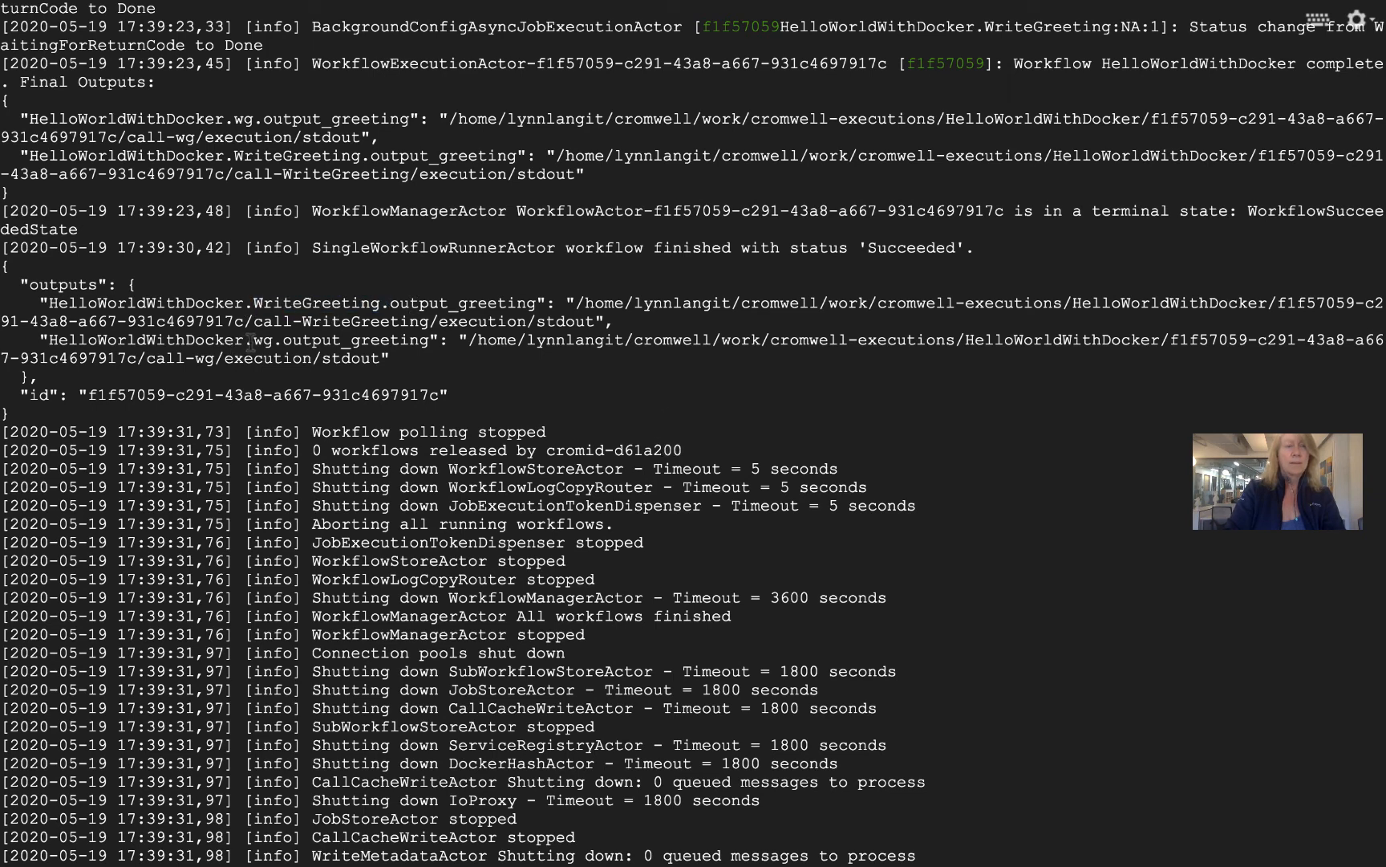
pyautogui.doubleClick(267, 340)
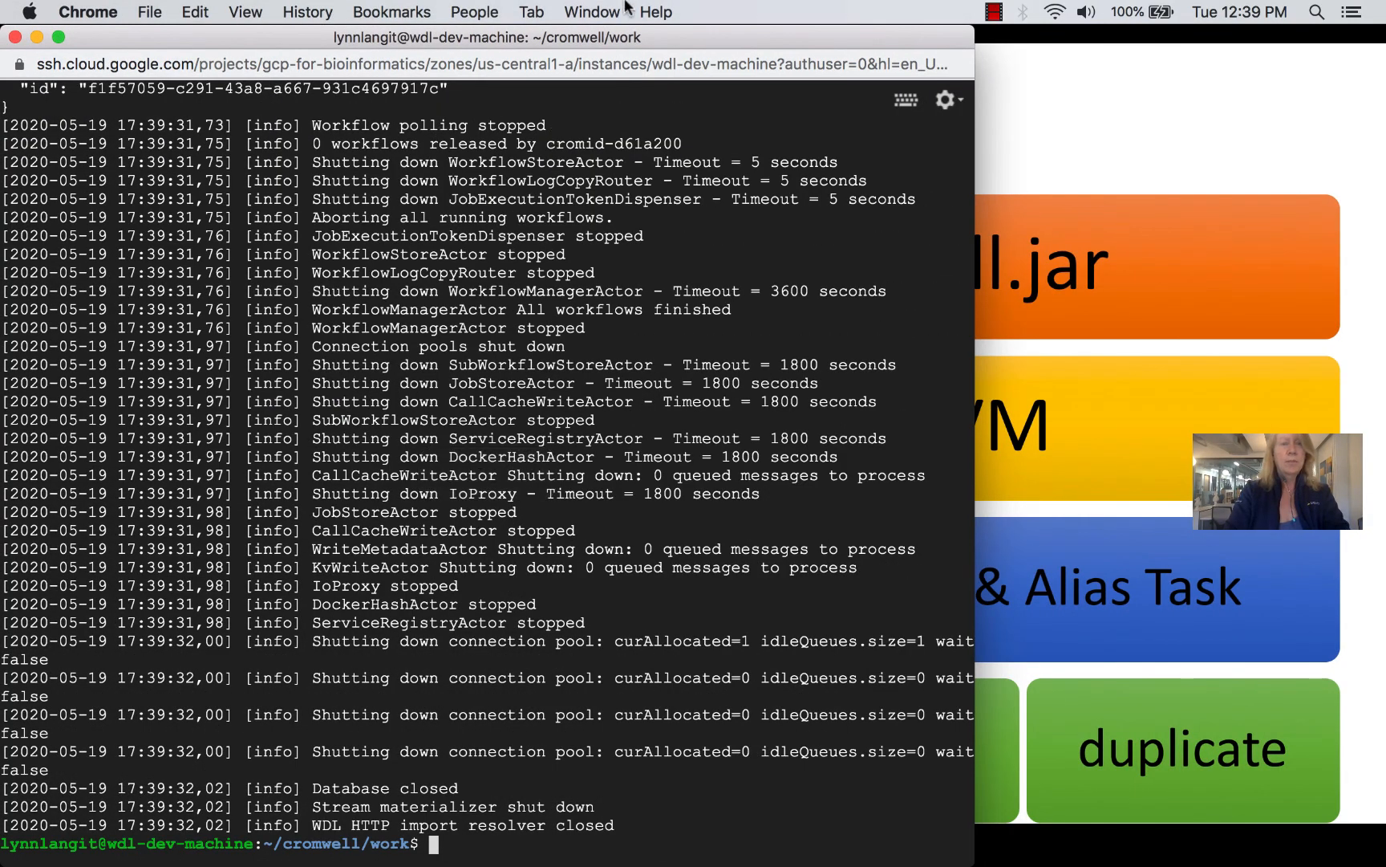
# Switch to the learn-wdl GitHub tab and navigate up to the 1_hello_worlds folder.
pyautogui.click(590, 11)
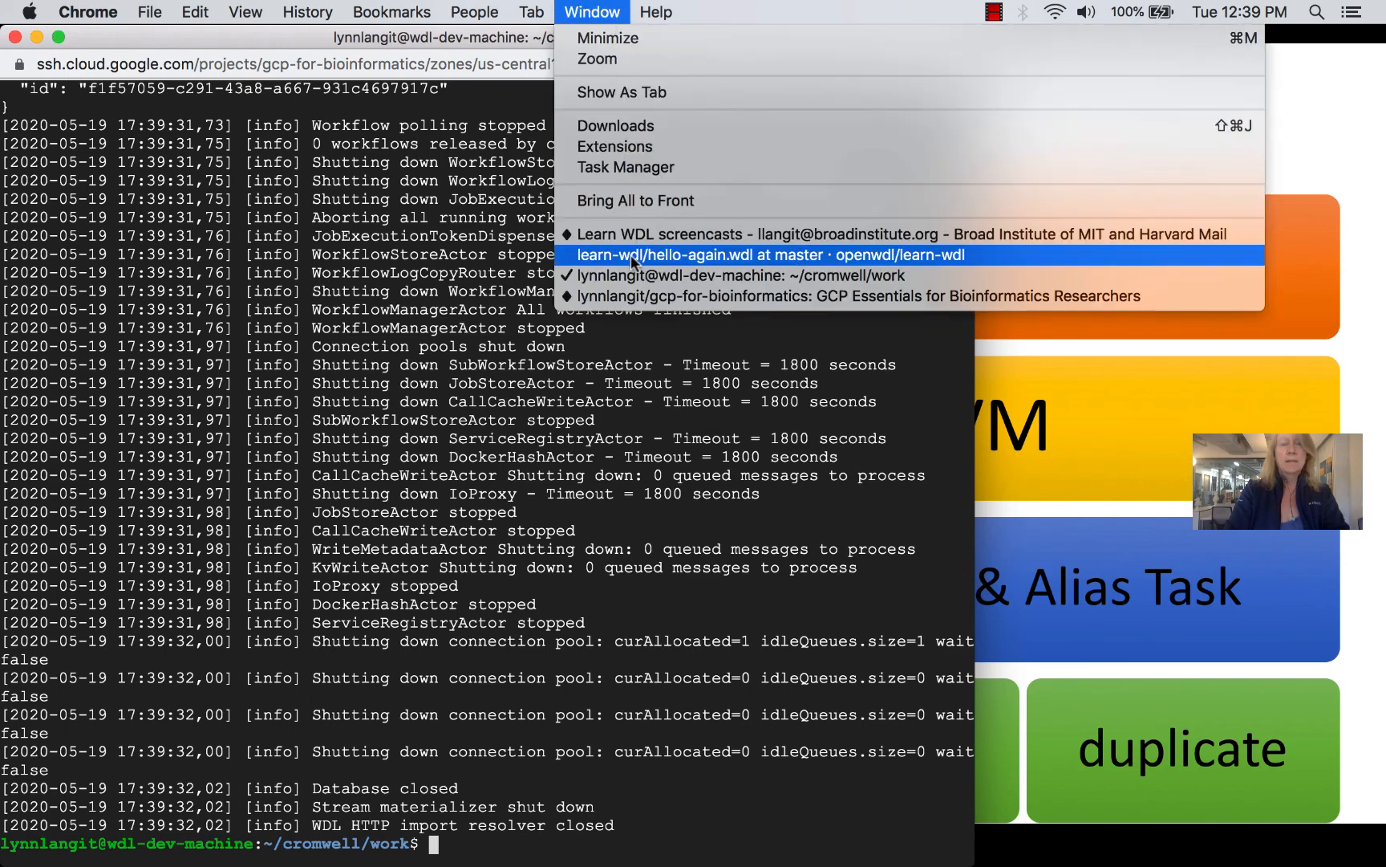
pyautogui.click(770, 254)
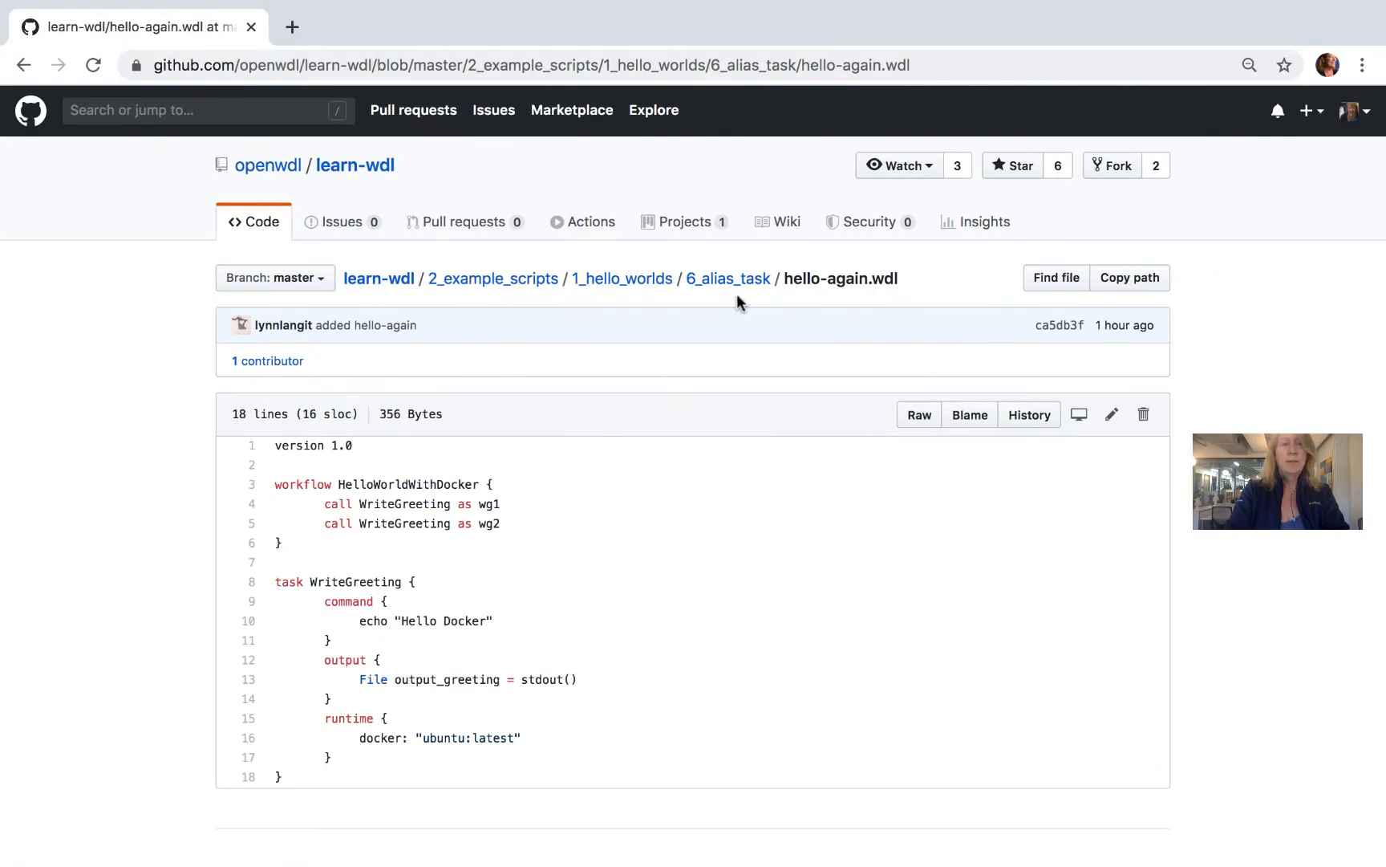
pyautogui.click(727, 278)
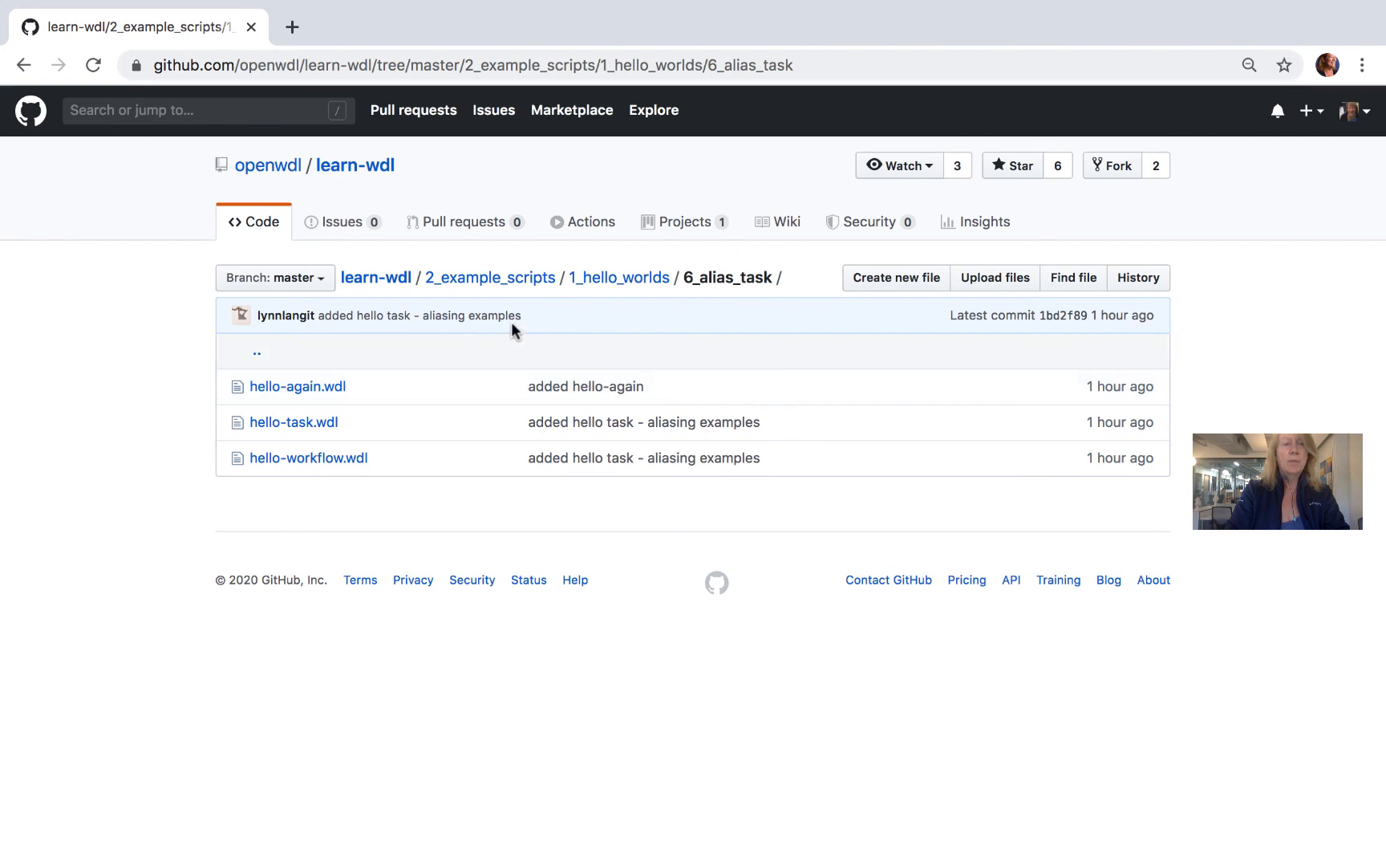
pyautogui.click(619, 277)
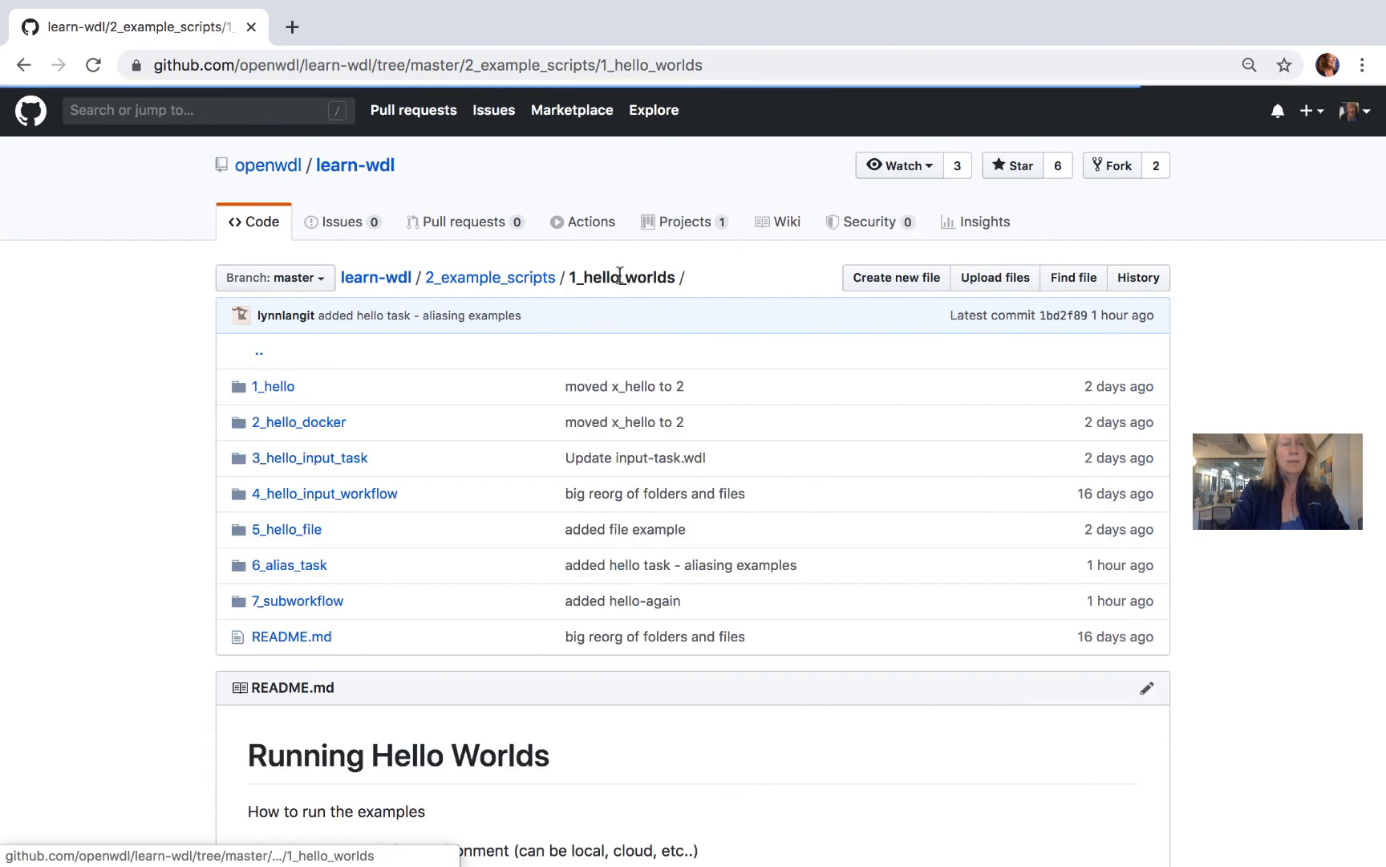
# Open the 7_subworkflow folder listing hello-task.wdl, hello-workflow.json and hello-workflow.wdl.
pyautogui.click(297, 600)
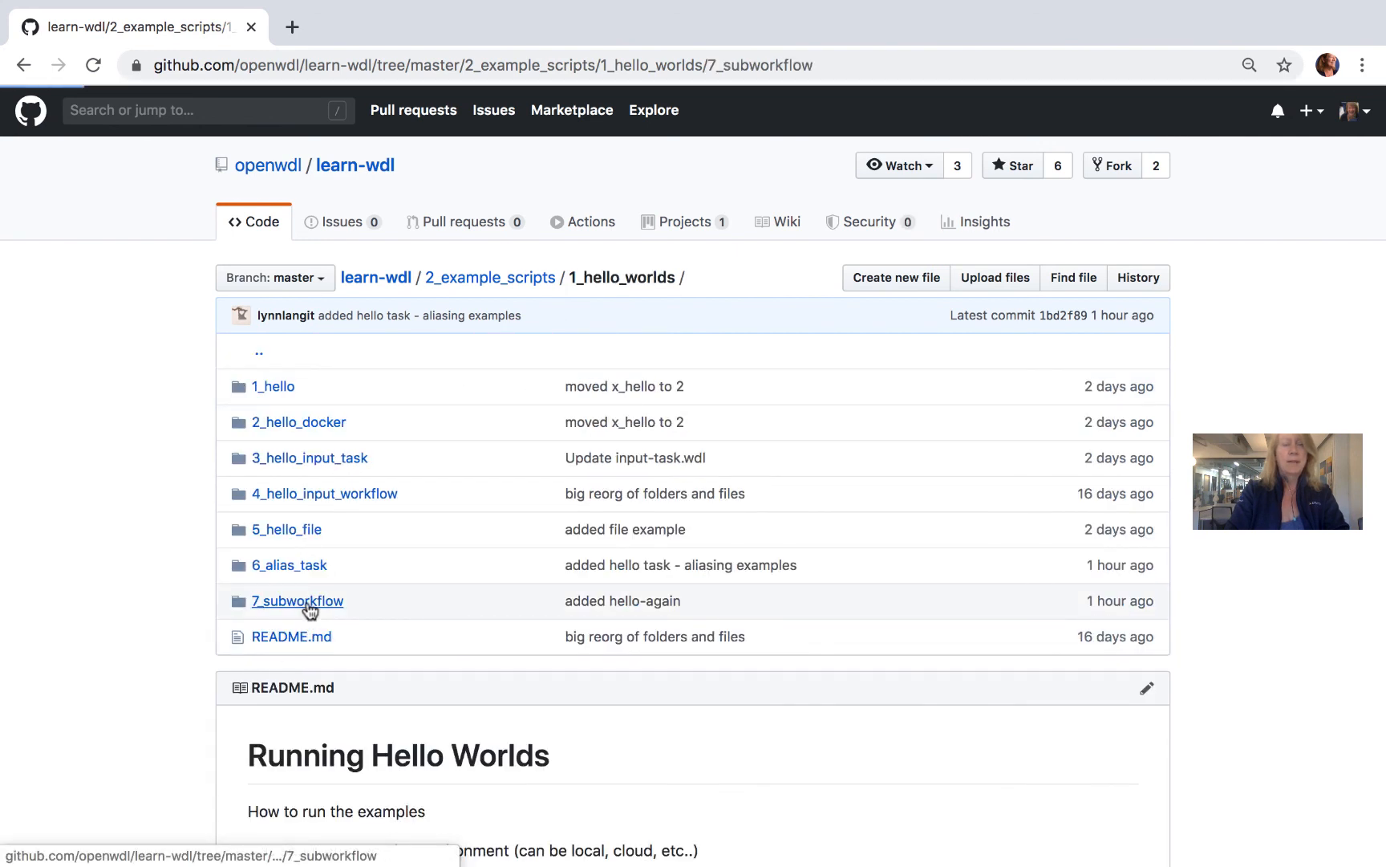
pyautogui.click(297, 600)
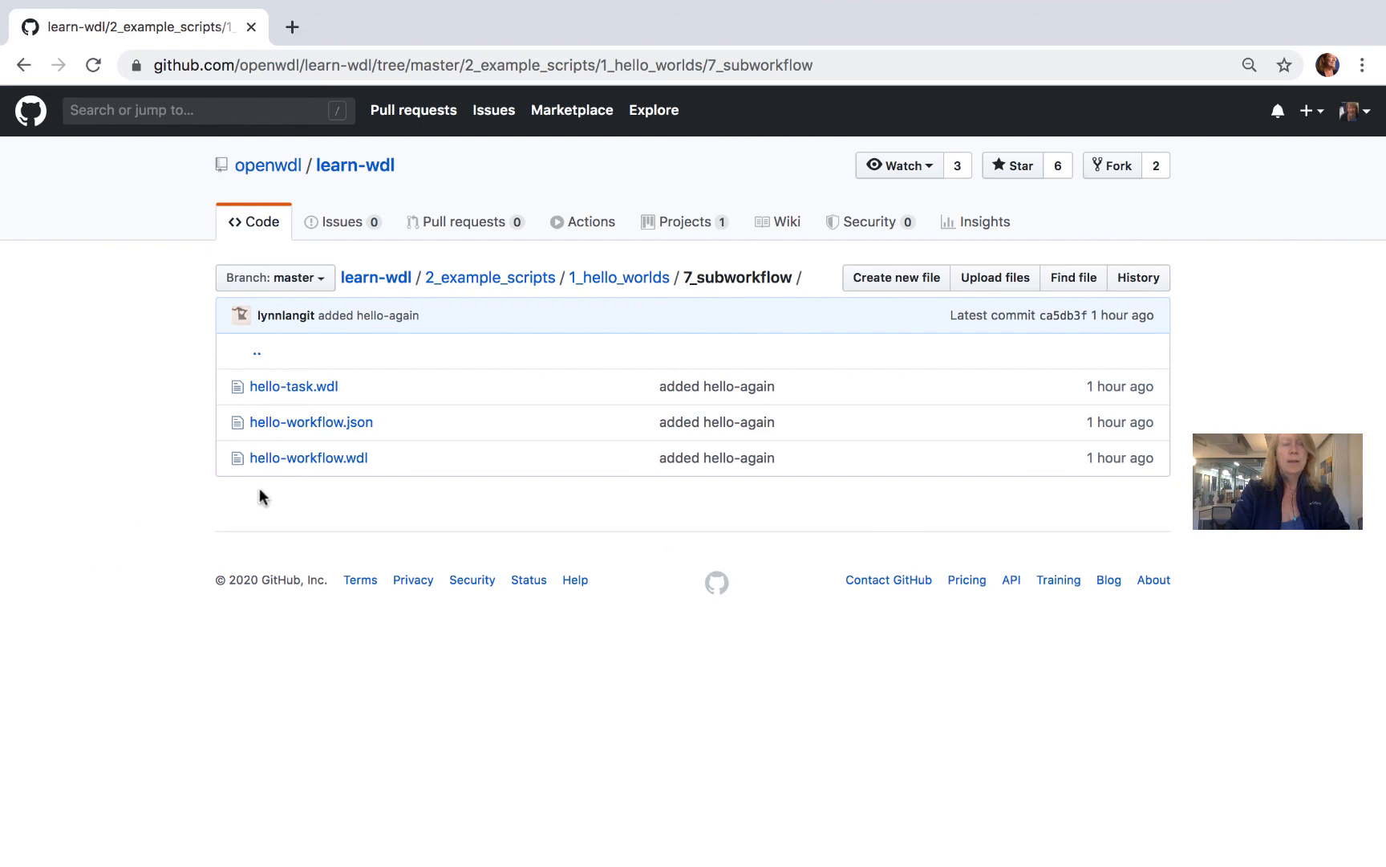